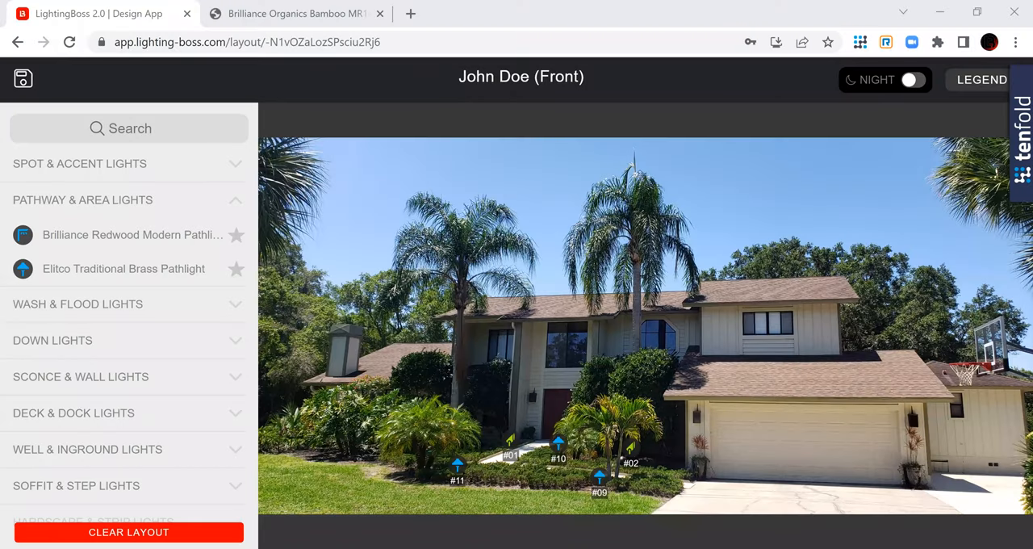
pyautogui.moveTo(852, 384)
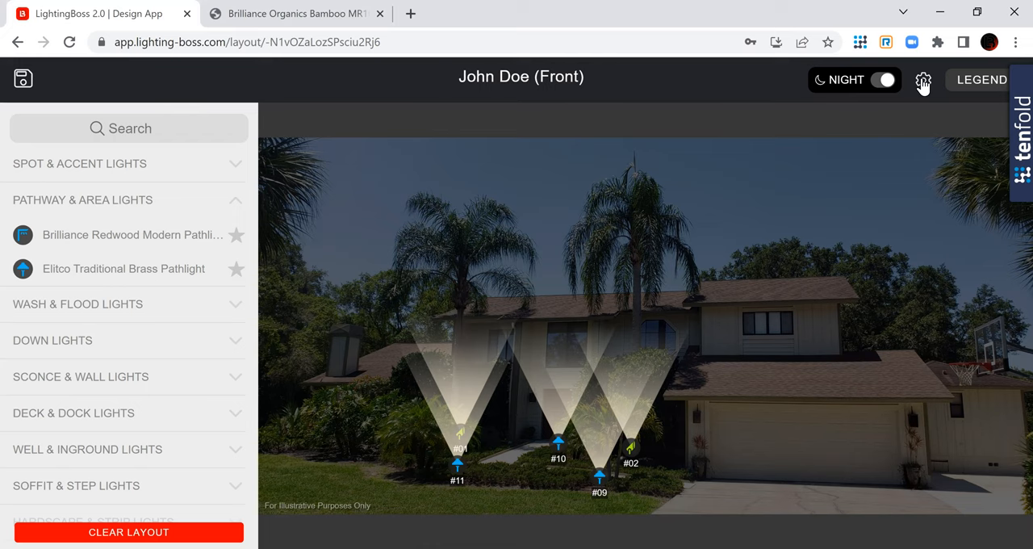
# Try the Night Darkness slider at several levels and settle on a dark setting
pyautogui.click(923, 79)
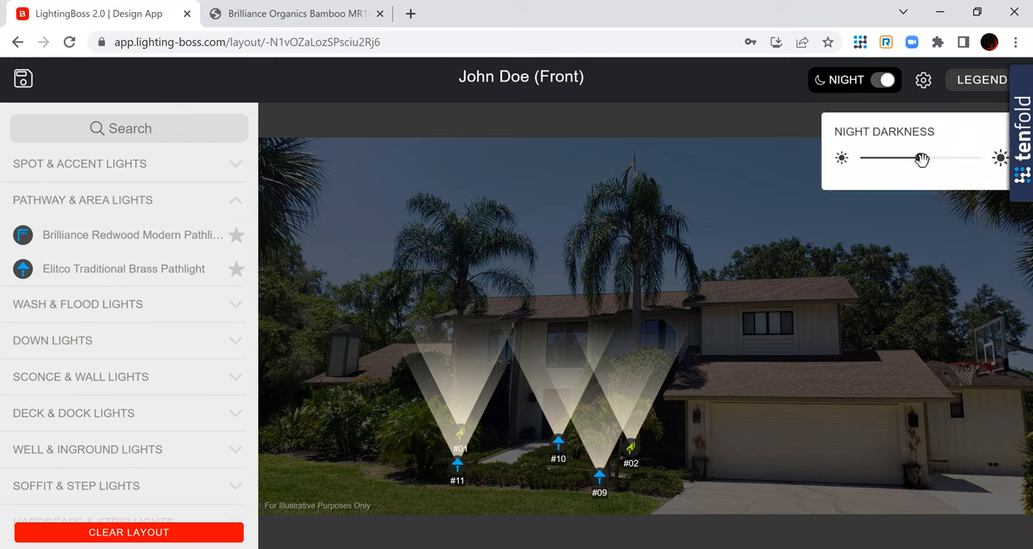
pyautogui.moveTo(923, 159); pyautogui.dragTo(944, 158)
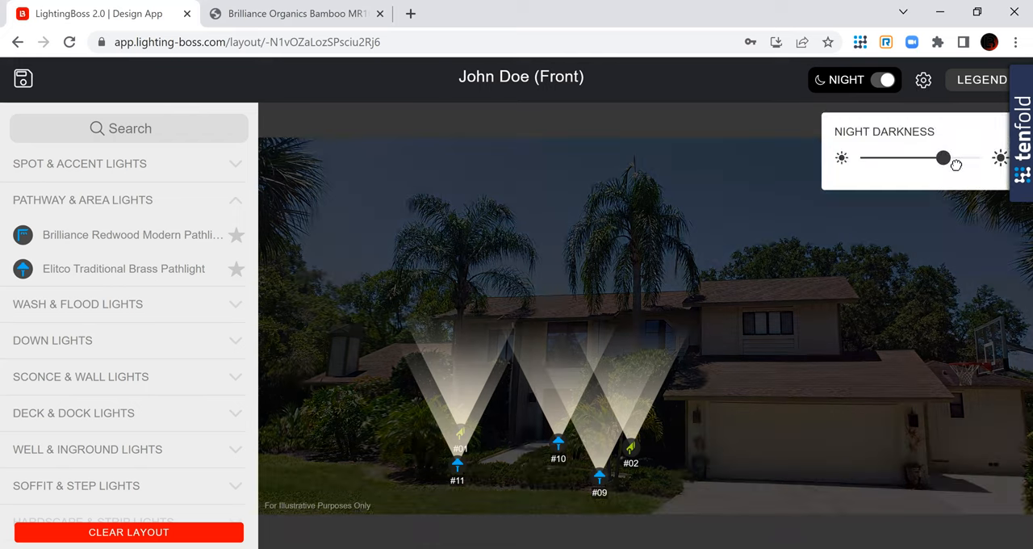
pyautogui.moveTo(943, 158); pyautogui.dragTo(955, 159)
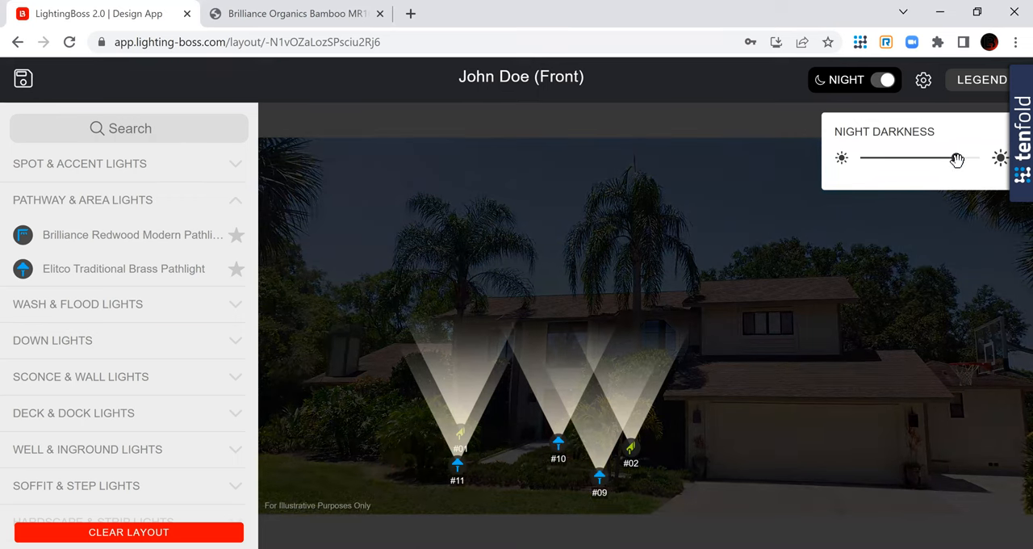
pyautogui.moveTo(956, 158); pyautogui.dragTo(888, 158)
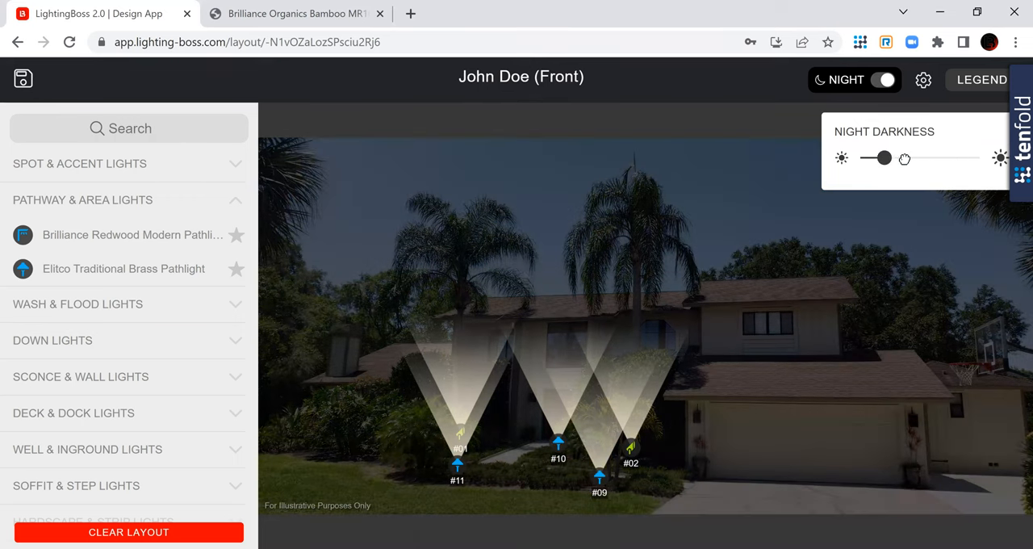
pyautogui.moveTo(884, 158); pyautogui.dragTo(902, 158)
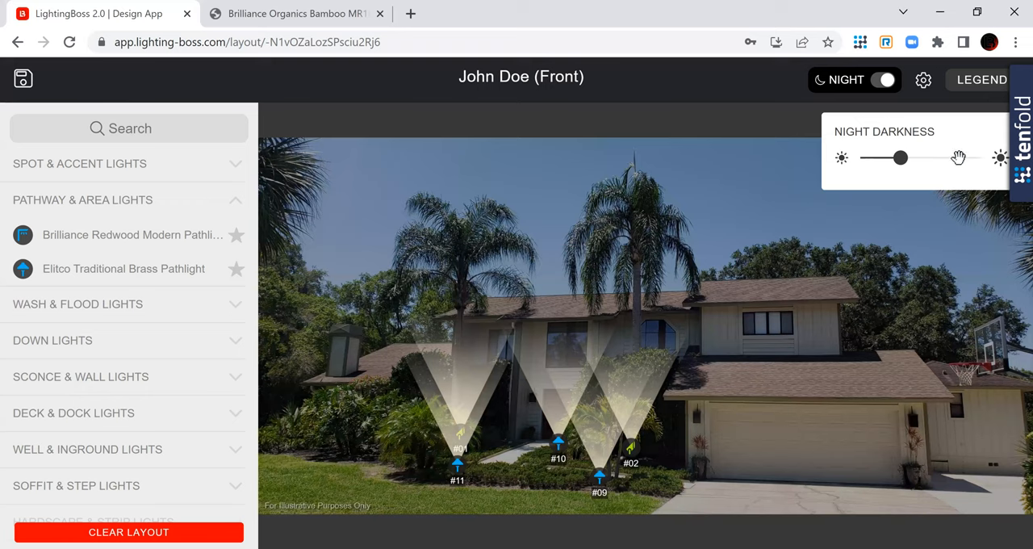
pyautogui.moveTo(904, 158); pyautogui.dragTo(963, 158)
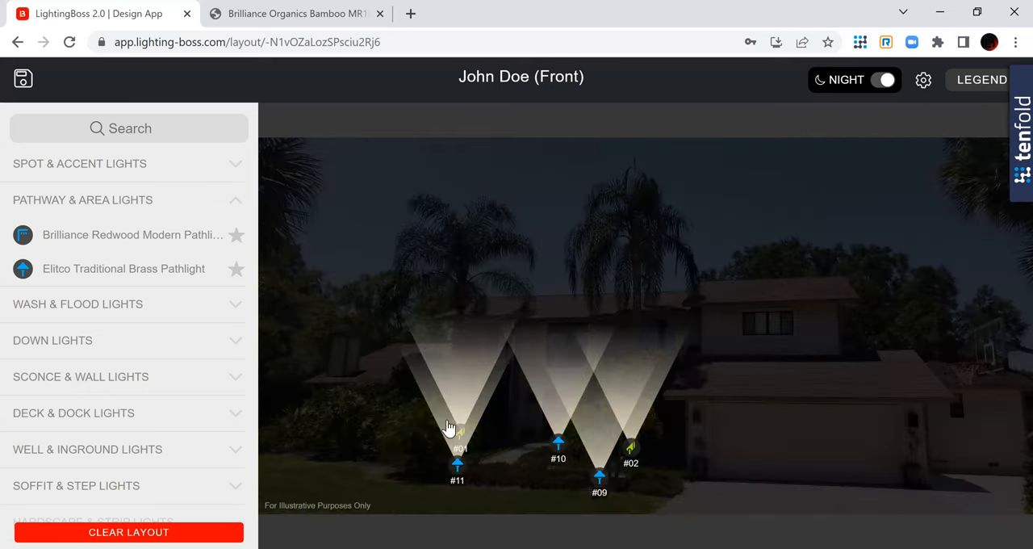
# Shrink pathlights #11, #10, #09 to small glows and narrow spotlight #01 into a tall shaft
pyautogui.click(459, 446)
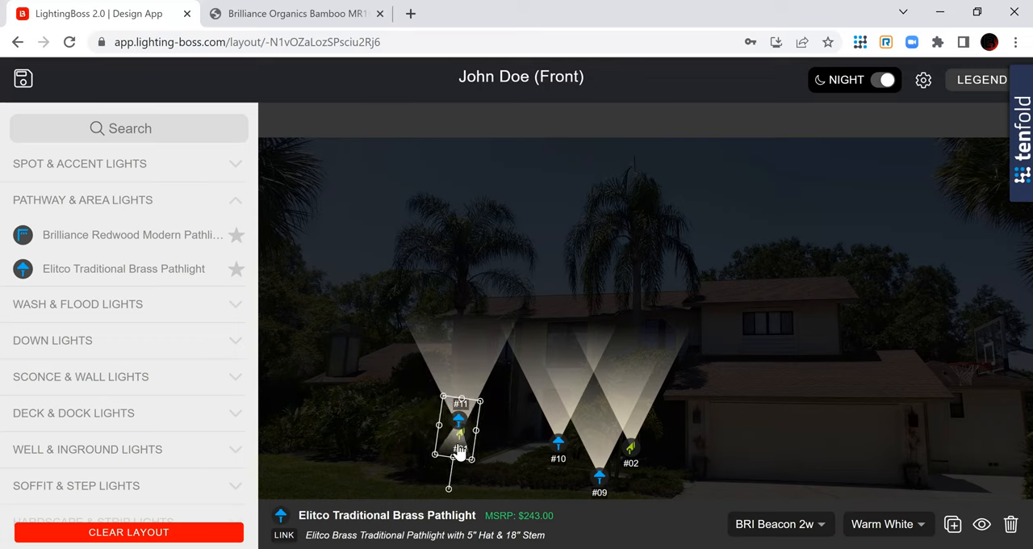
pyautogui.moveTo(459, 442); pyautogui.dragTo(471, 455)
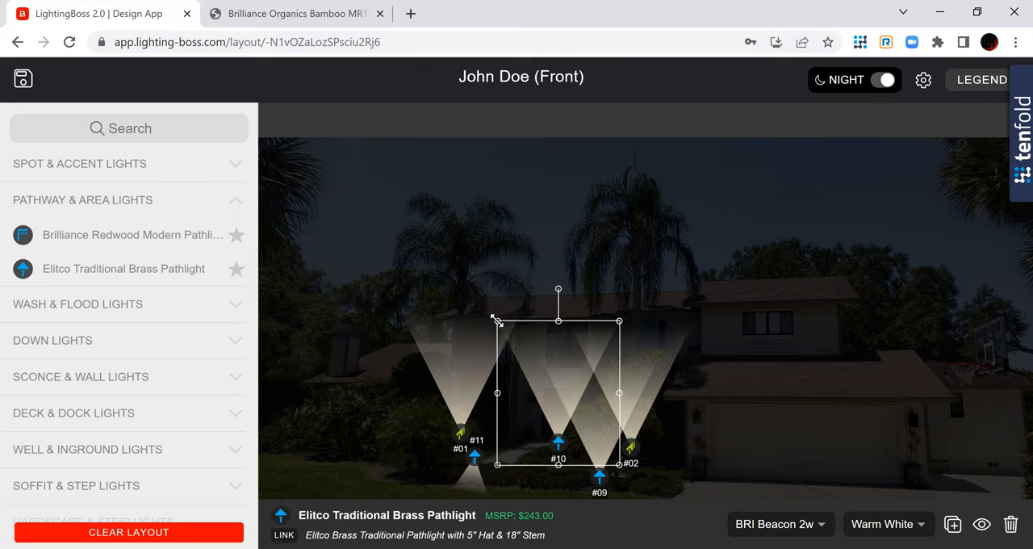
pyautogui.moveTo(498, 320); pyautogui.dragTo(536, 380)
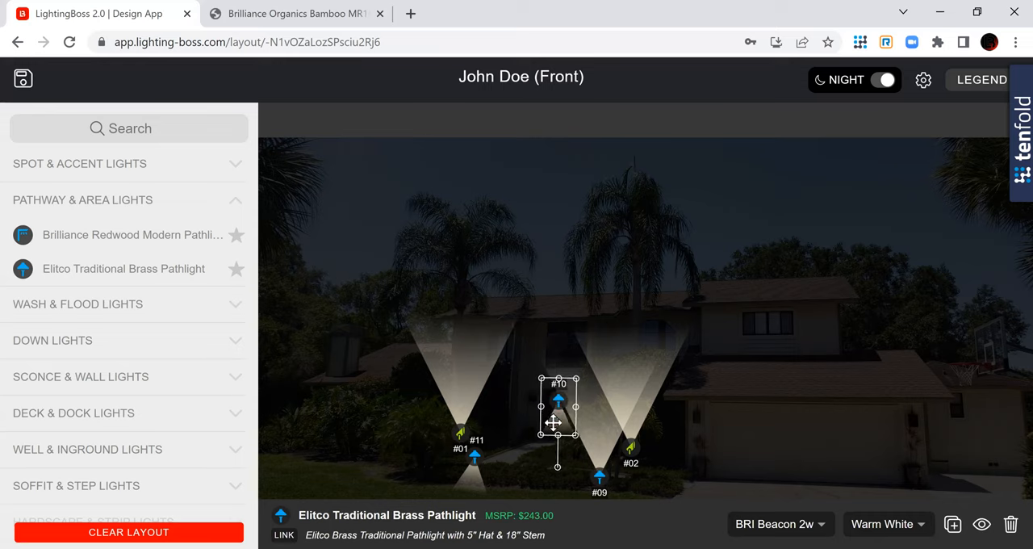
pyautogui.moveTo(554, 423); pyautogui.dragTo(536, 439)
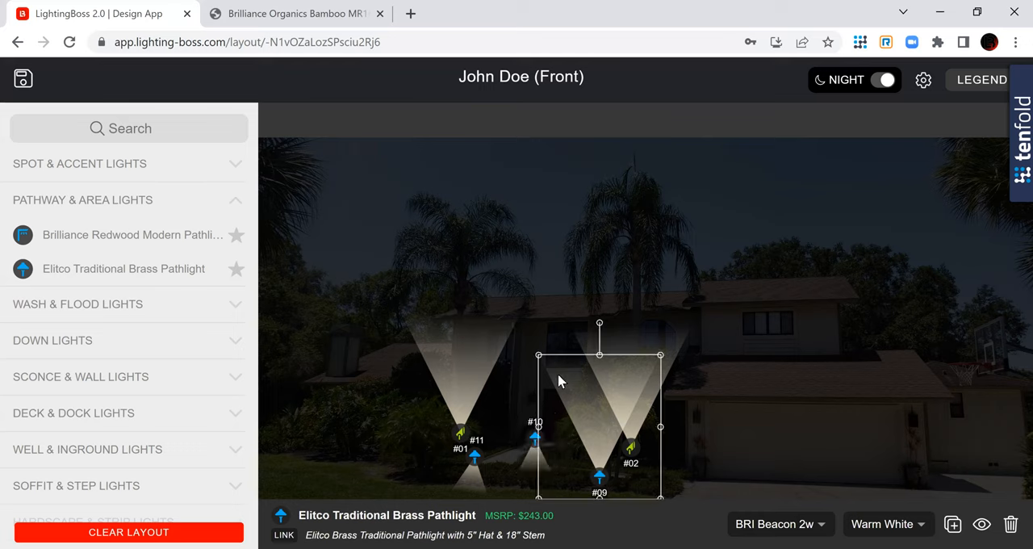
pyautogui.moveTo(540, 357)
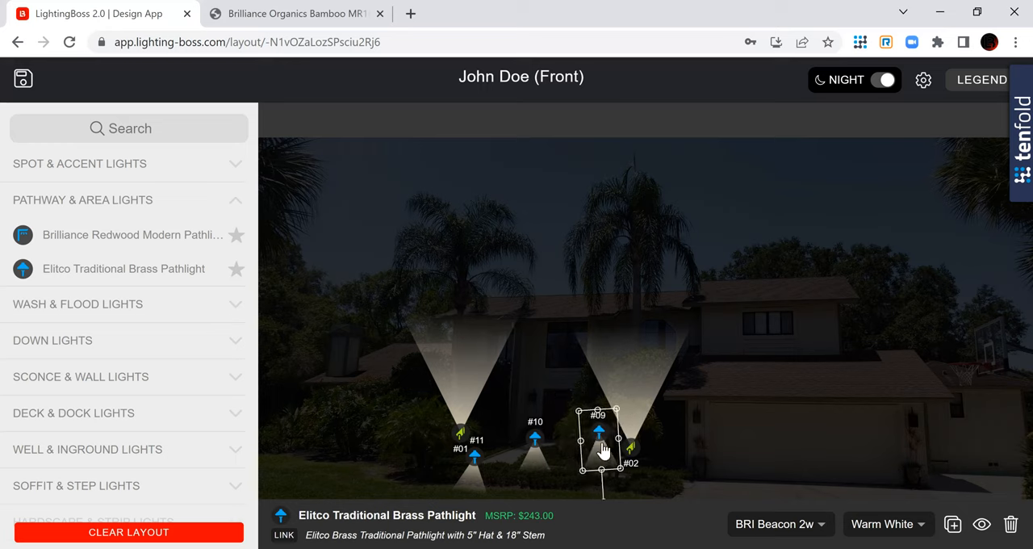
pyautogui.moveTo(601, 449); pyautogui.dragTo(590, 455)
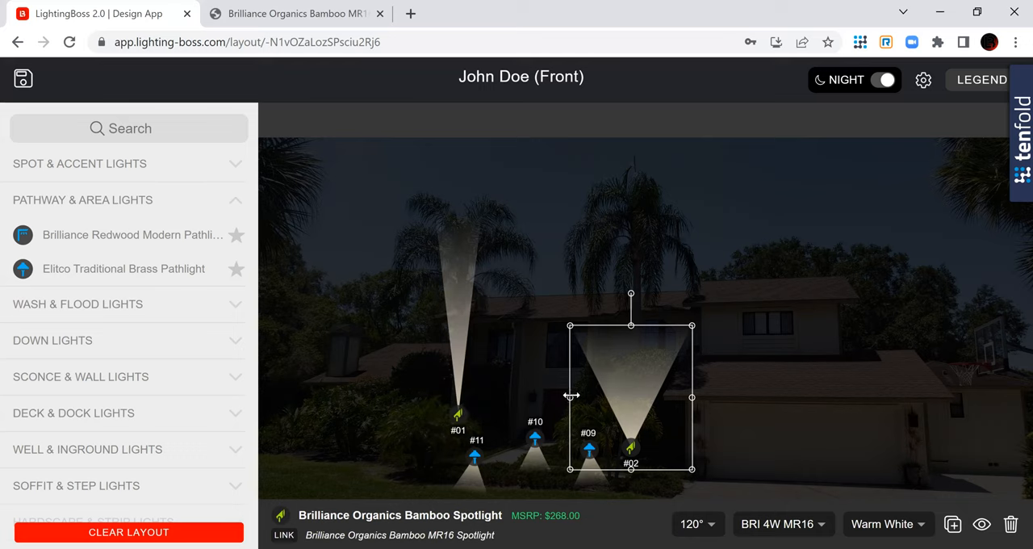
# Narrow spotlight #02 into a tall thin beam matching spotlight #01
pyautogui.moveTo(569, 397); pyautogui.dragTo(610, 397)
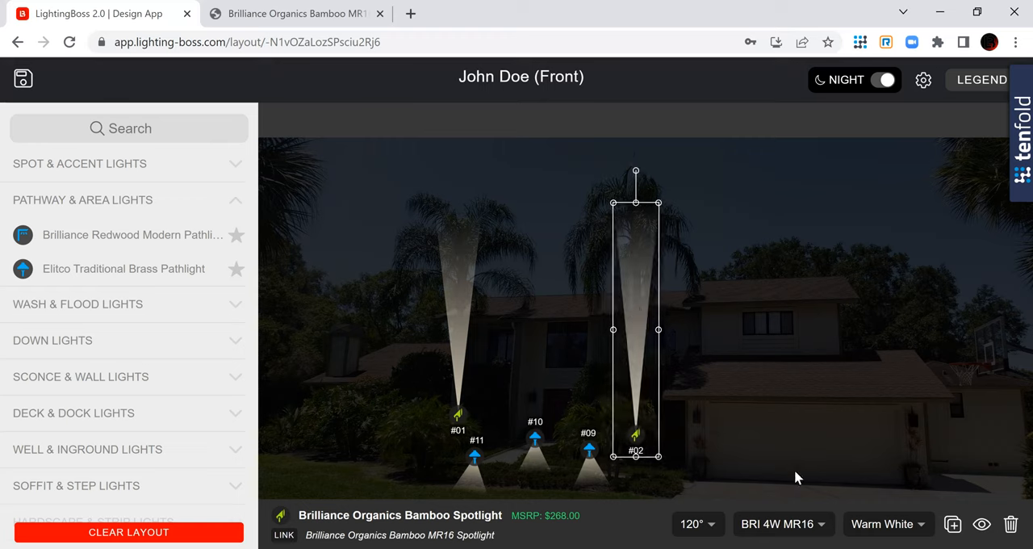
pyautogui.moveTo(697, 423)
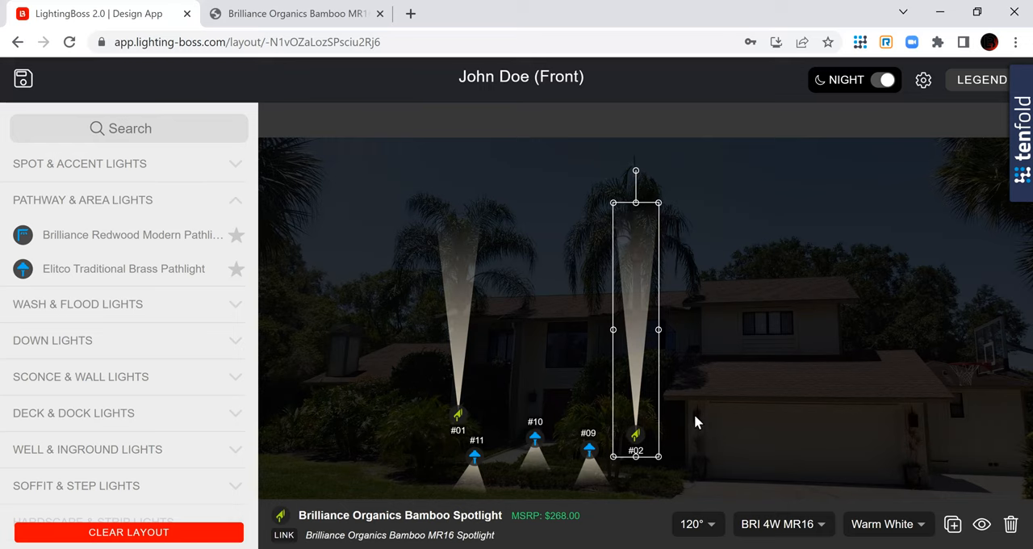
pyautogui.moveTo(690, 408)
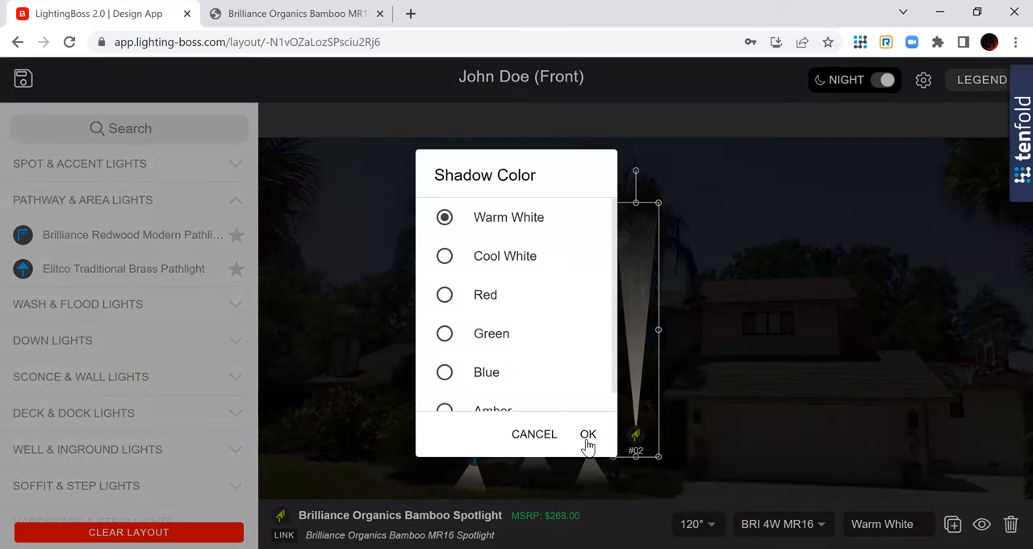
# Confirm spotlight #02's colour and make spotlight #01's beam Blue
pyautogui.click(588, 434)
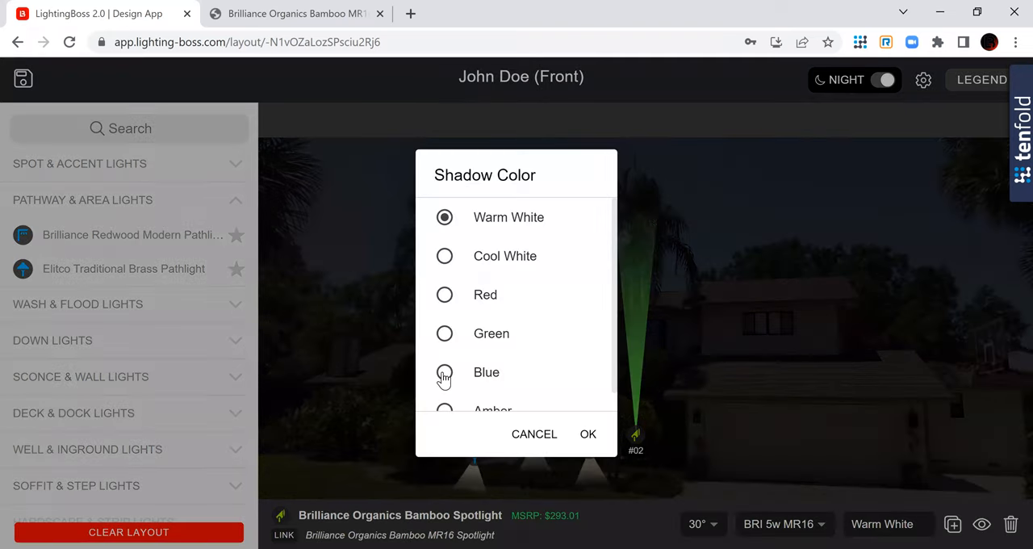
pyautogui.click(445, 371)
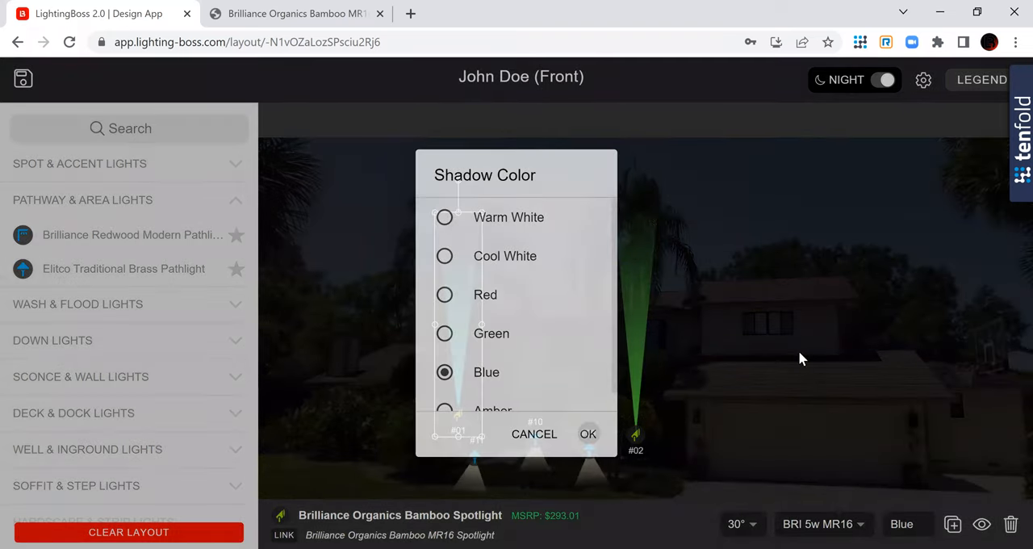
pyautogui.click(587, 432)
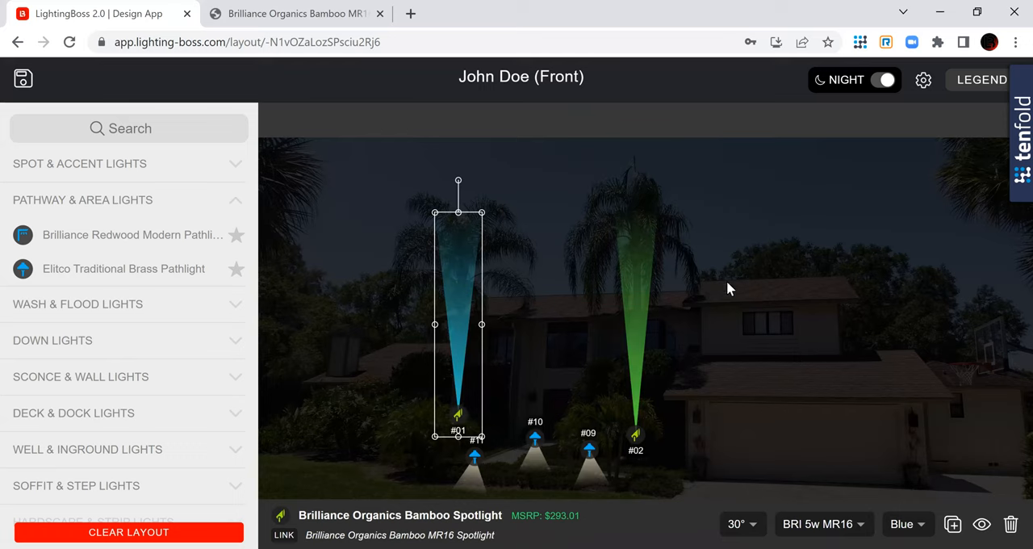
pyautogui.moveTo(661, 335)
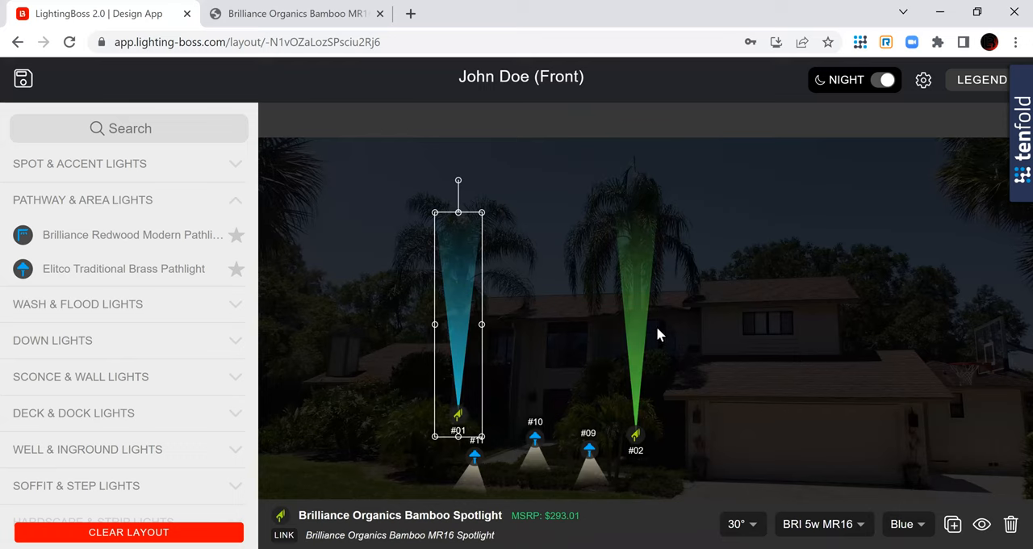
pyautogui.moveTo(658, 332)
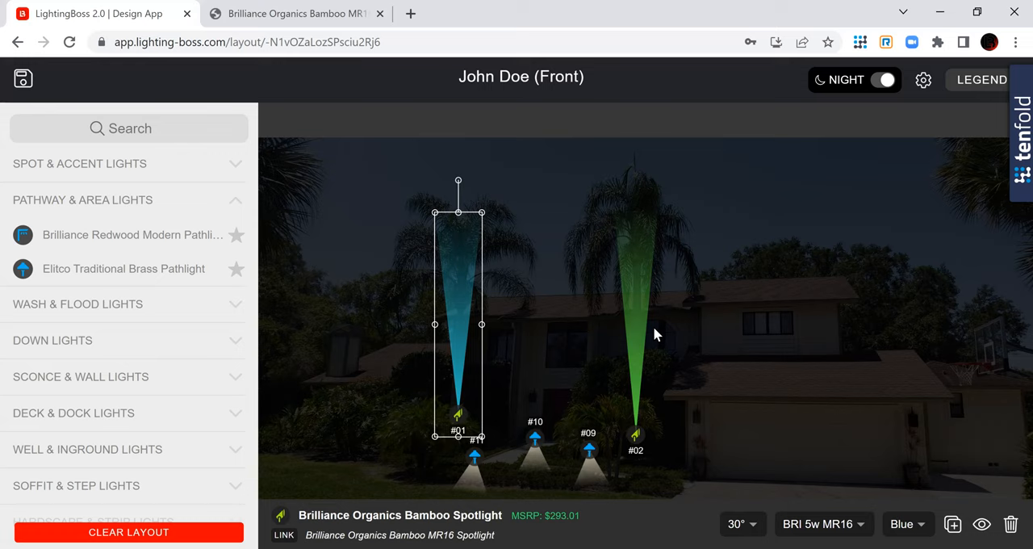
pyautogui.moveTo(634, 337)
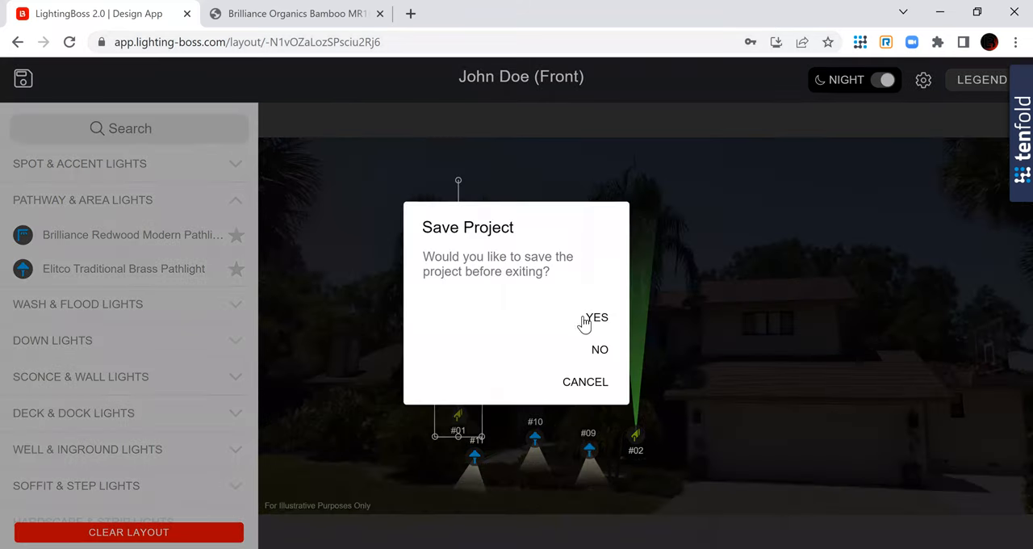
# Answer YES to save the front design and return to John Doe's project page
pyautogui.click(596, 316)
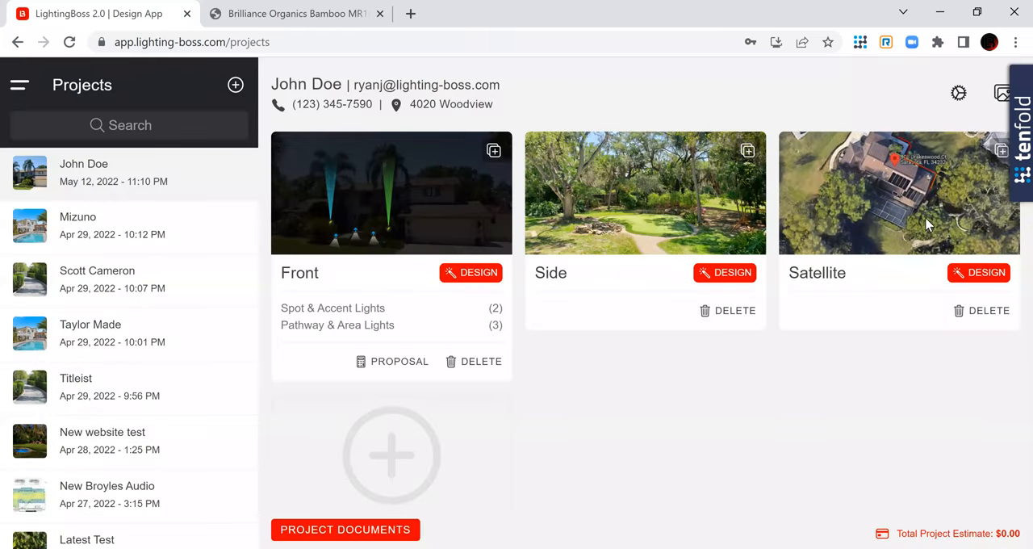
# Enter the Satellite design layout and expand the SPEAKERS product list
pyautogui.click(978, 271)
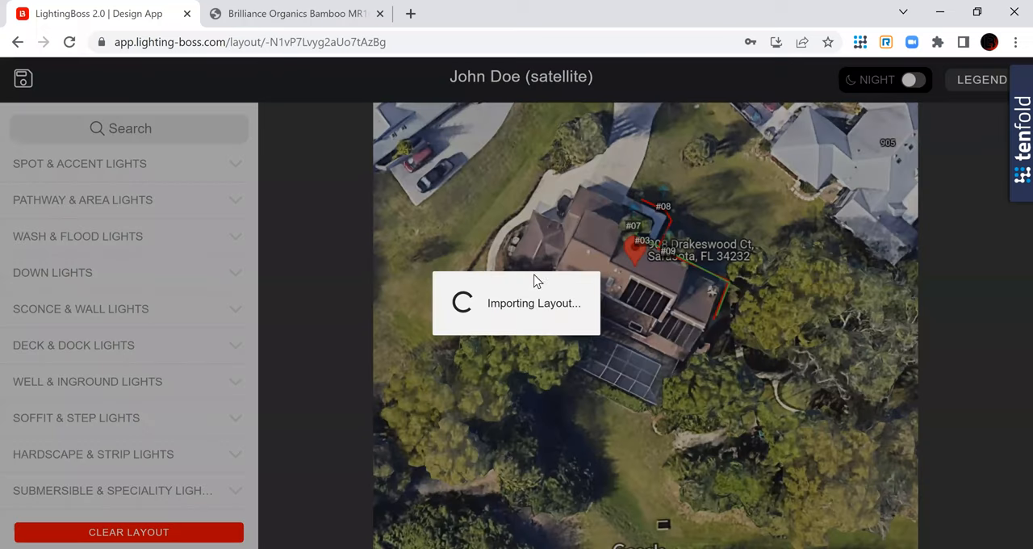
pyautogui.moveTo(239, 242)
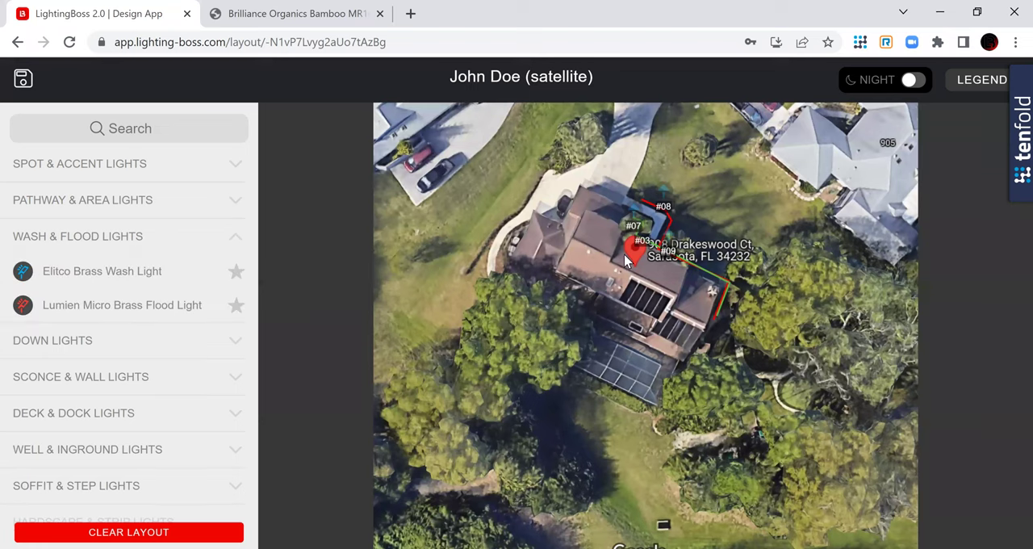
pyautogui.moveTo(547, 276)
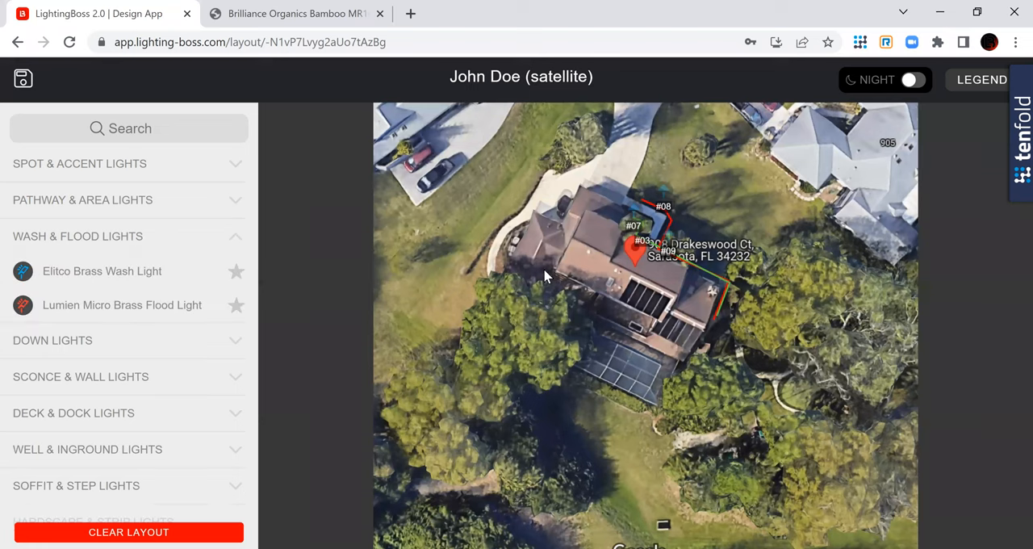
pyautogui.moveTo(233, 286)
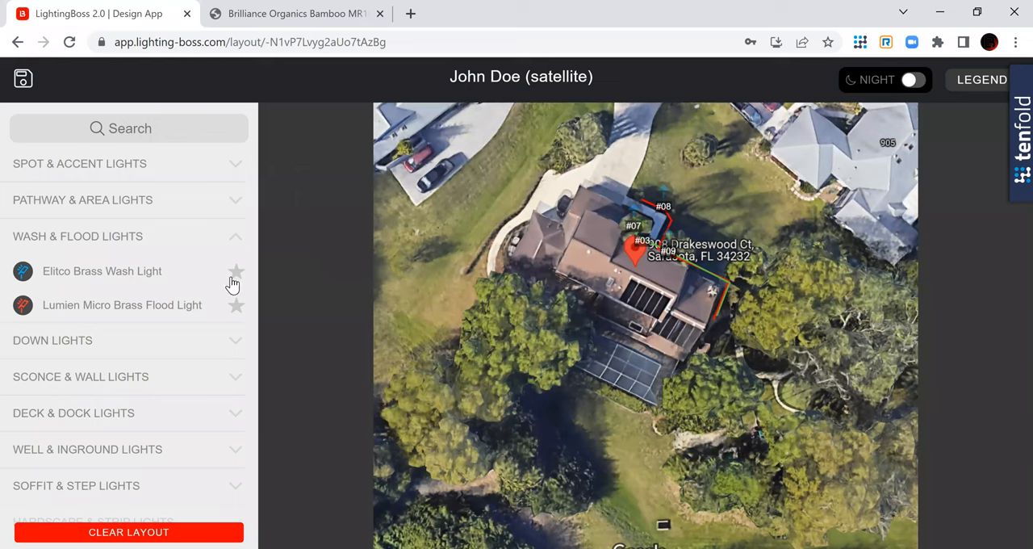
pyautogui.scroll(-3)
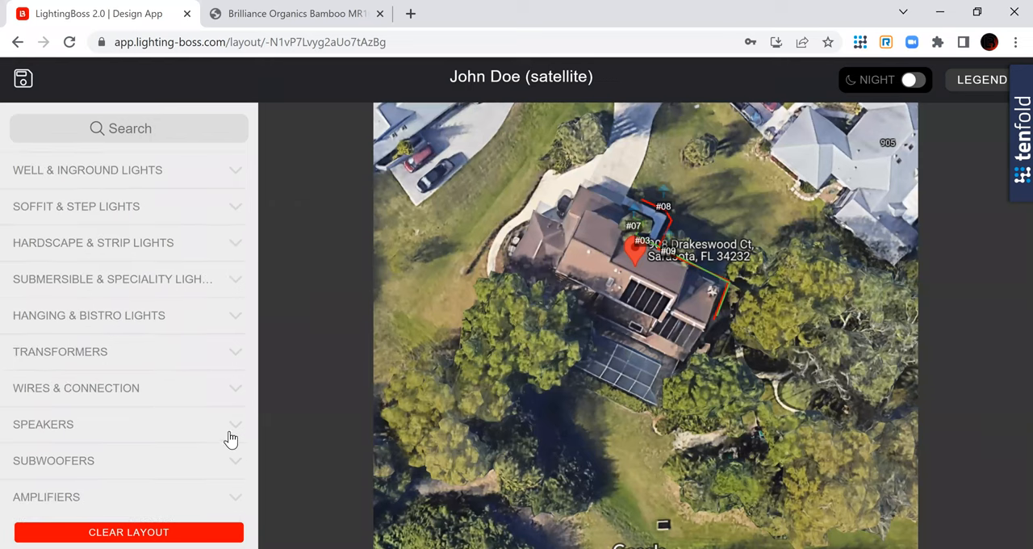
pyautogui.click(42, 423)
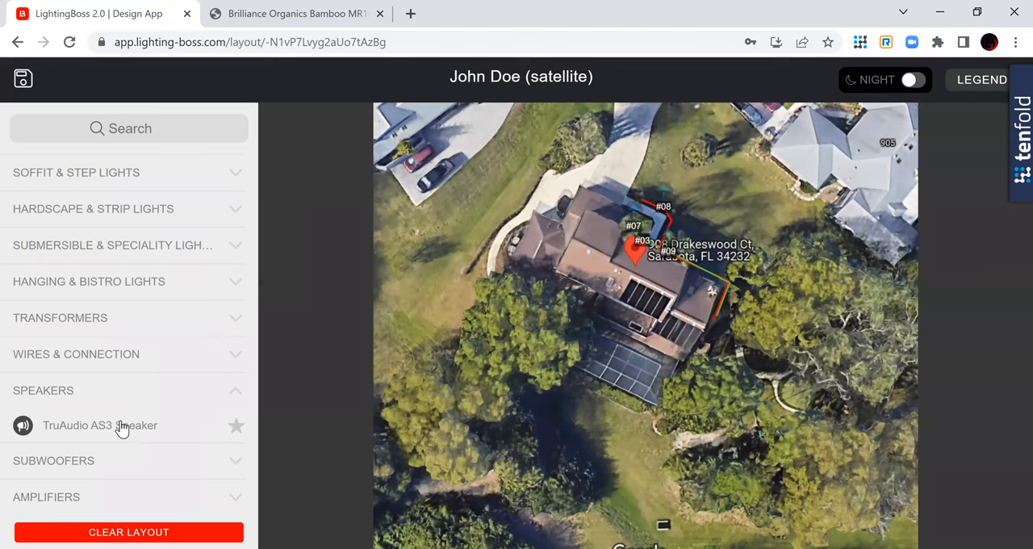
pyautogui.moveTo(118, 431)
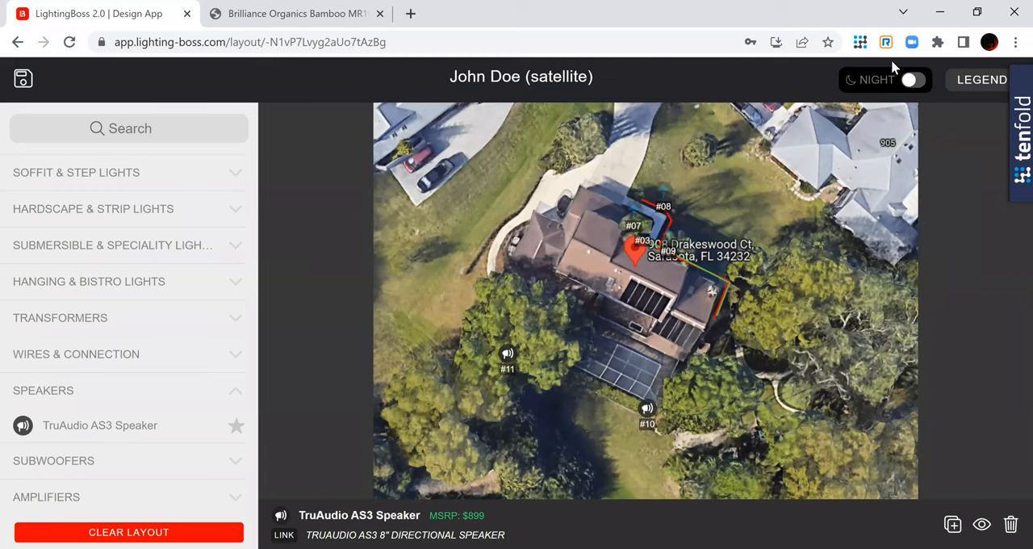
# Switch to night preview and add a Brilliance Adjustable Aquabeam beside the pool
pyautogui.click(910, 81)
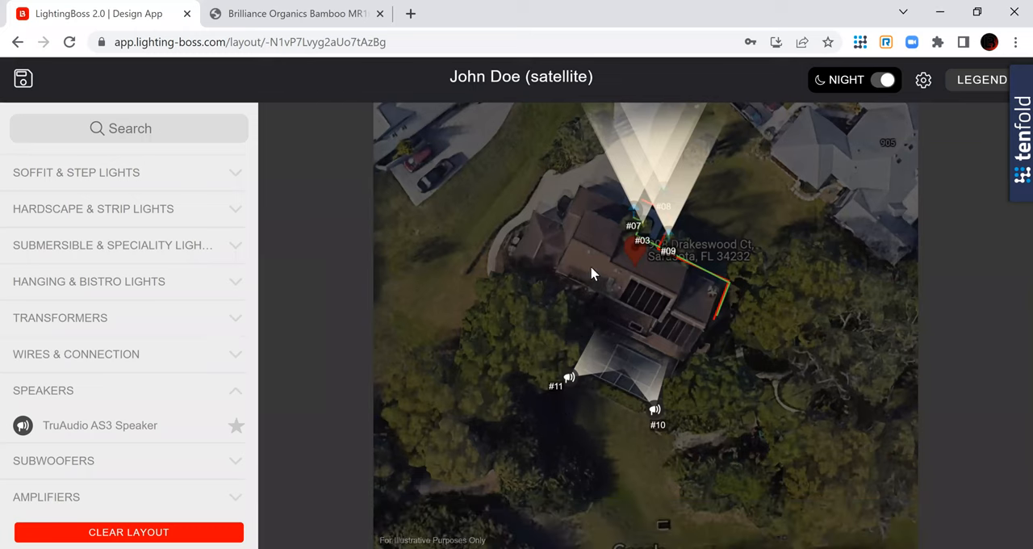
pyautogui.click(111, 245)
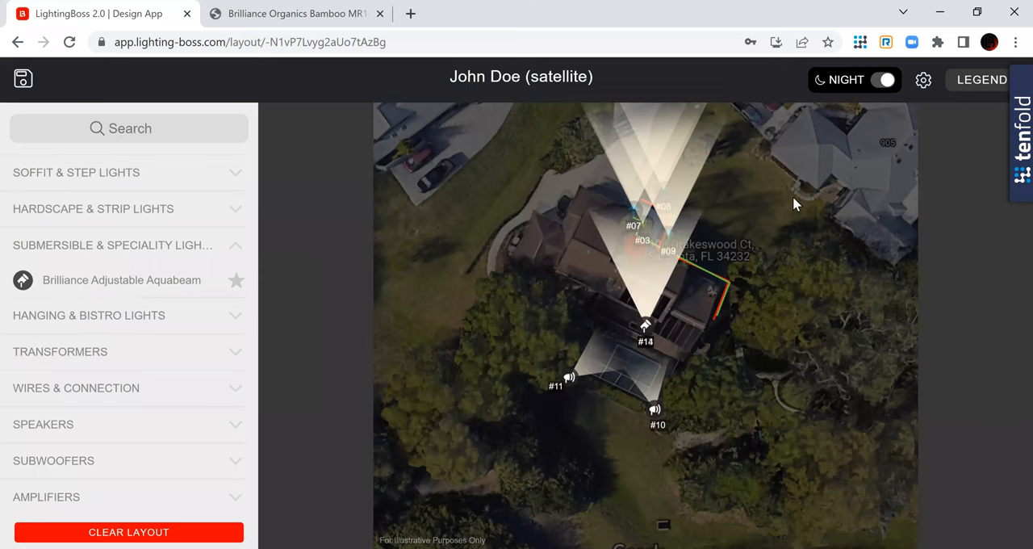
# Return to day view and place Light Tech 150w transformers beside the house
pyautogui.click(881, 79)
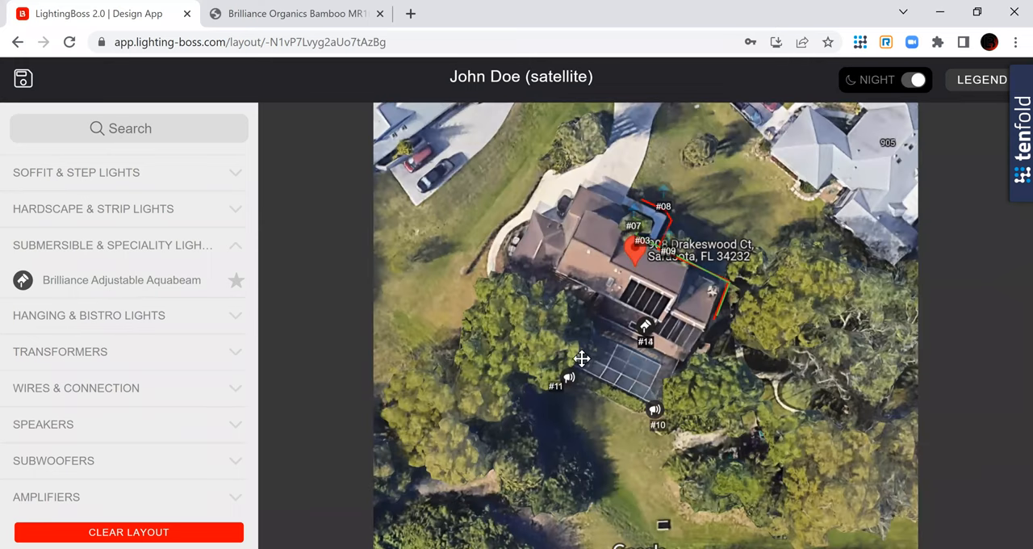
pyautogui.click(581, 358)
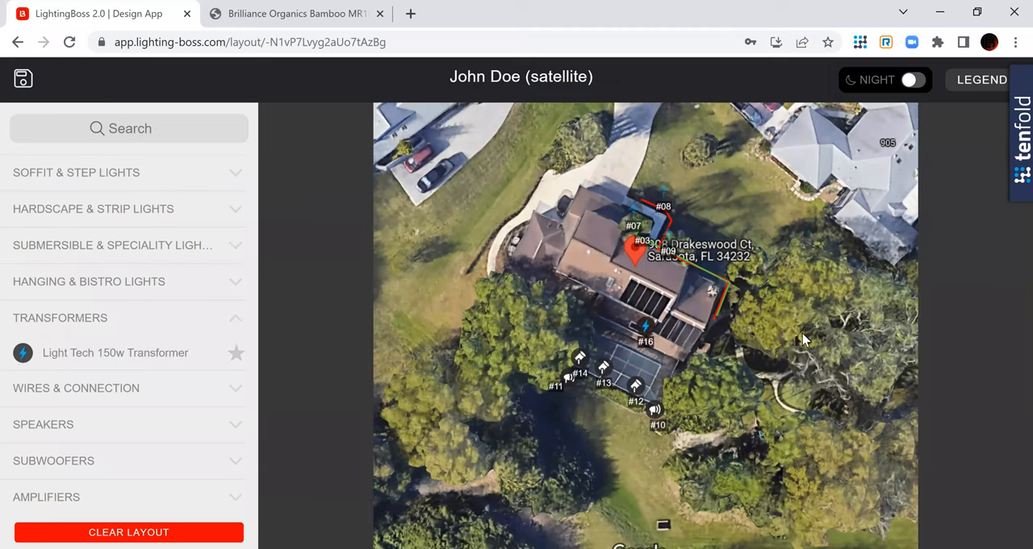
pyautogui.click(642, 325)
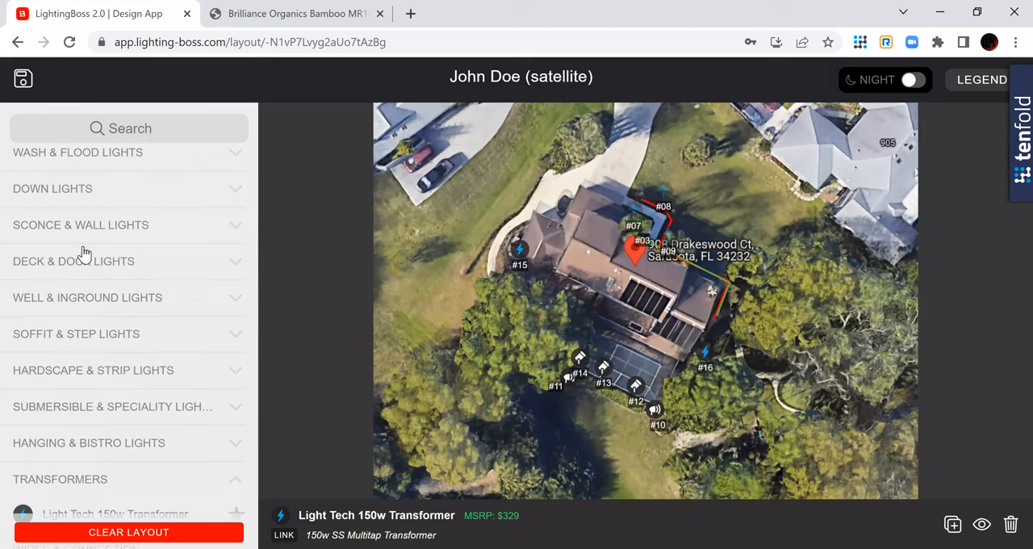
pyautogui.moveTo(142, 161)
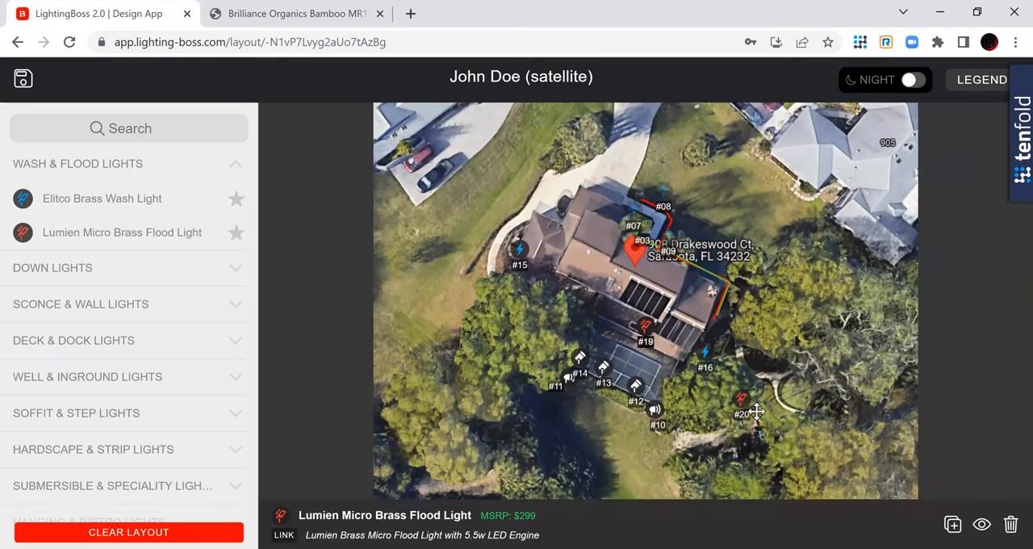
# Drag a Lumien Micro Brass Flood Light into the trees right of the pool
pyautogui.moveTo(746, 395); pyautogui.dragTo(778, 440)
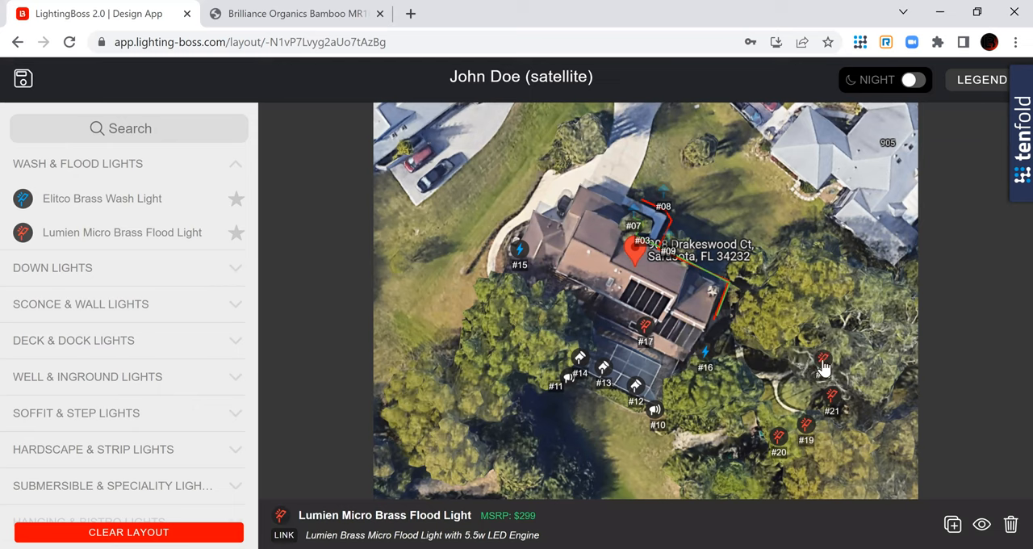
pyautogui.moveTo(807, 341)
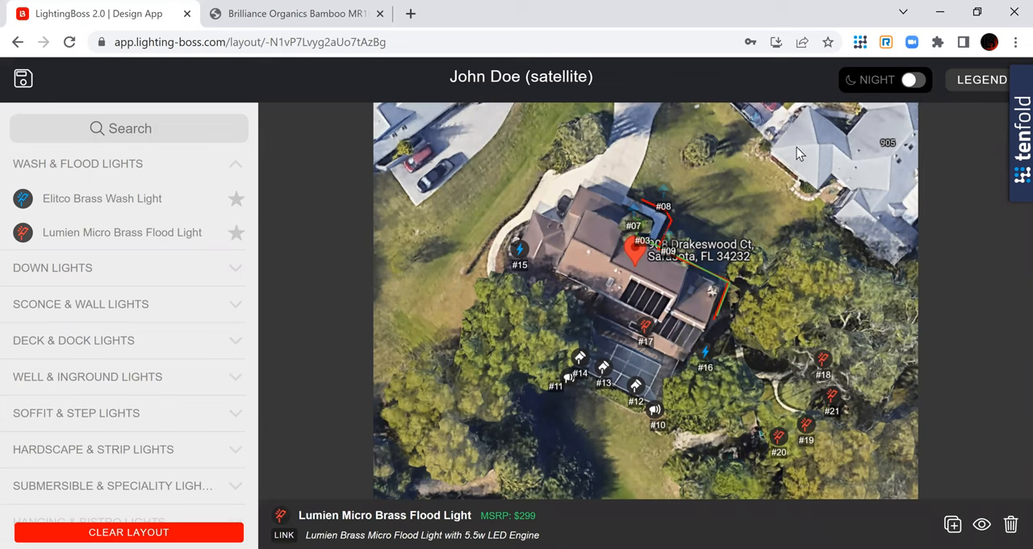
pyautogui.moveTo(404, 204)
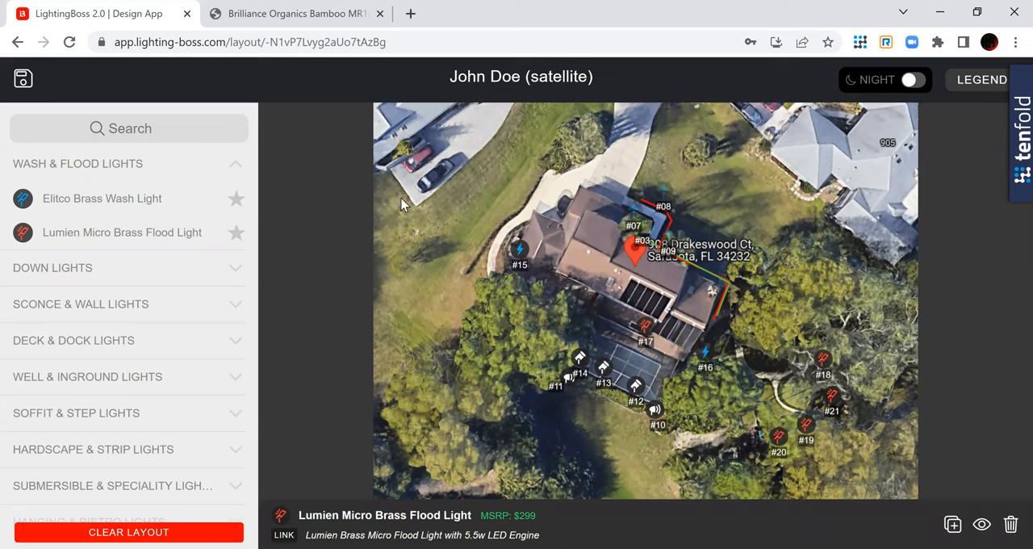
pyautogui.moveTo(830, 475)
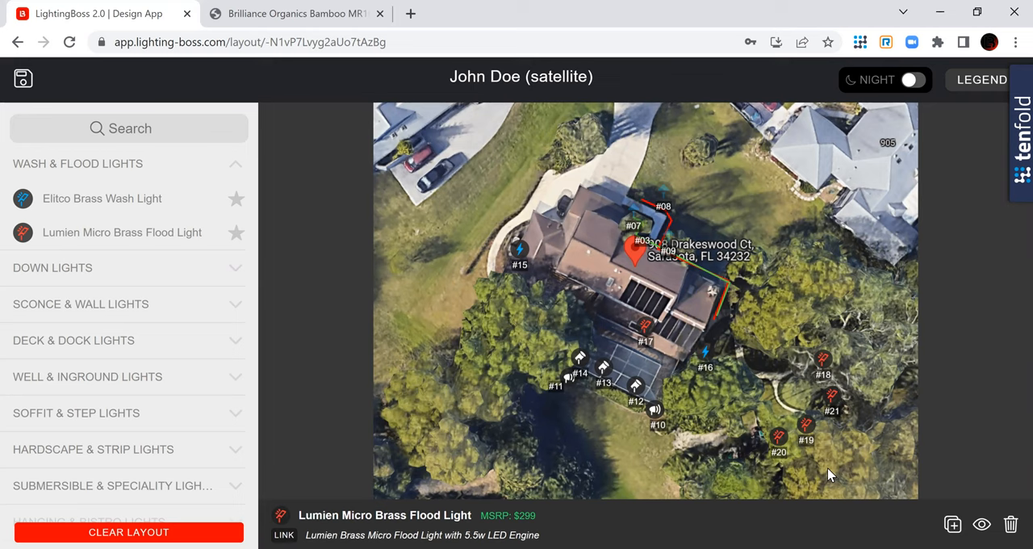